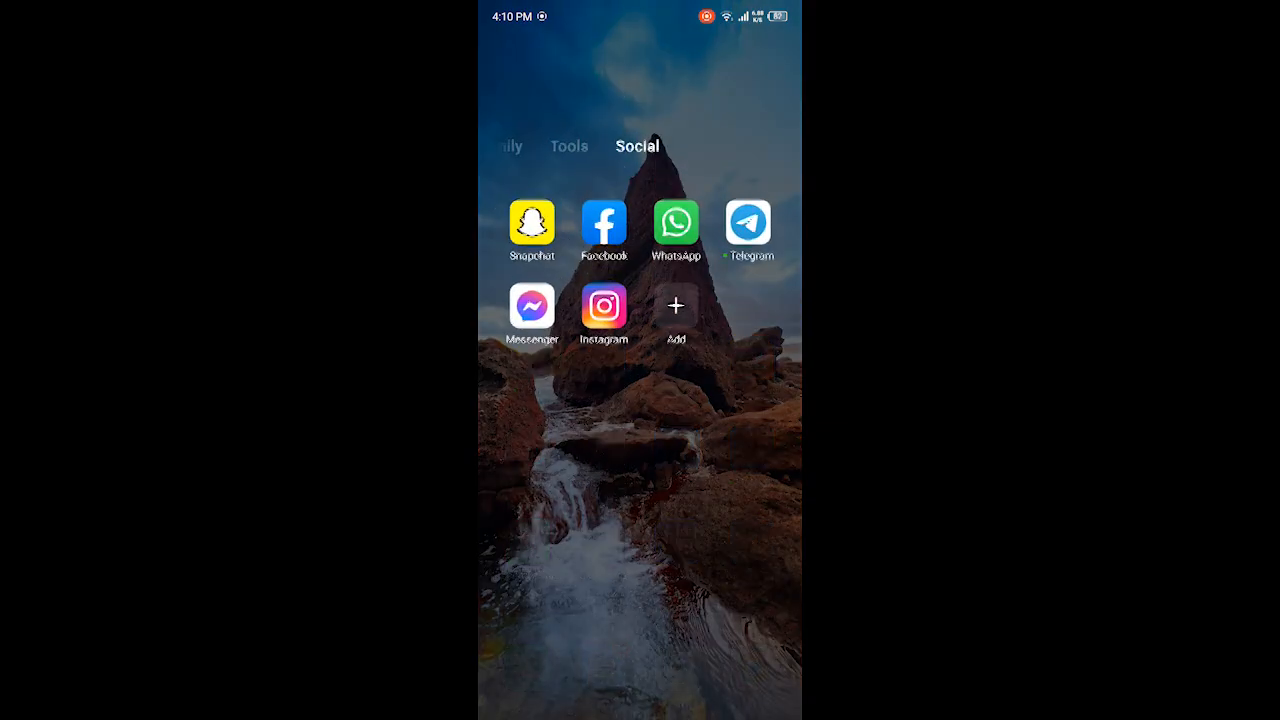
# - Launch Facebook from the Social folder so the news feed appears
pyautogui.click(604, 222)
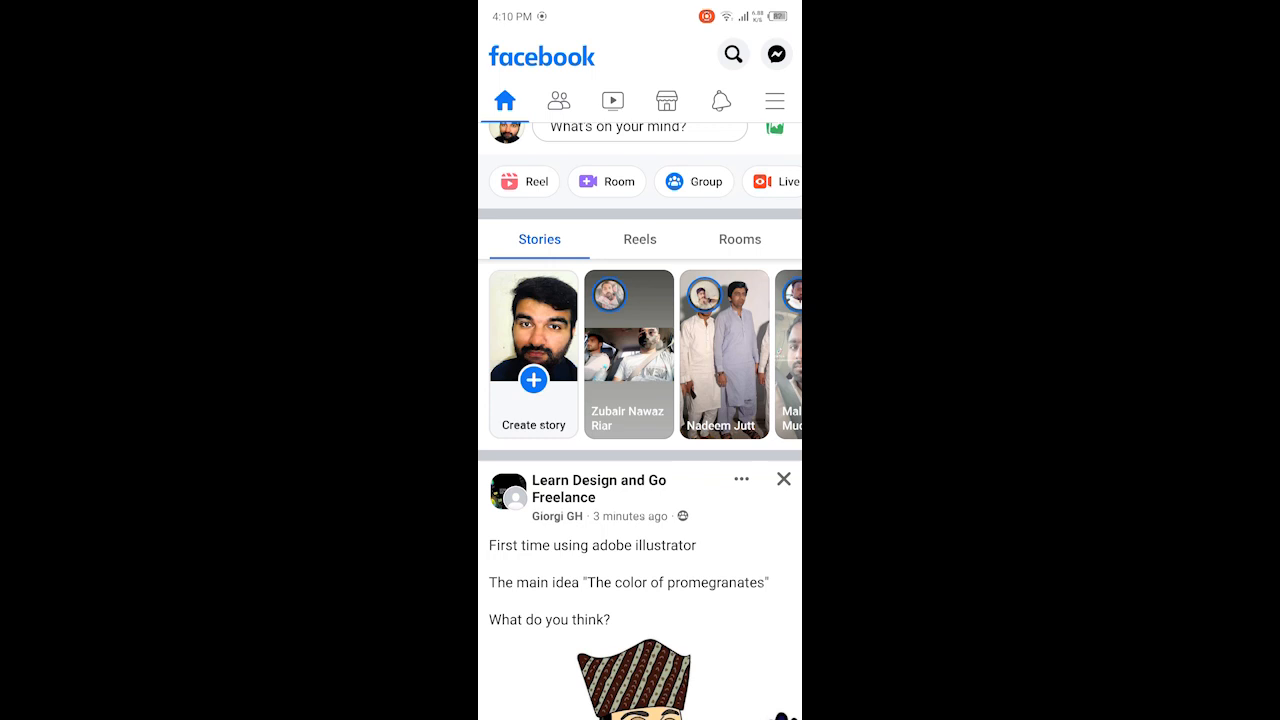
# - Reach the Settings & Privacy page via the hamburger menu, showing Preferences options
pyautogui.click(772, 100)
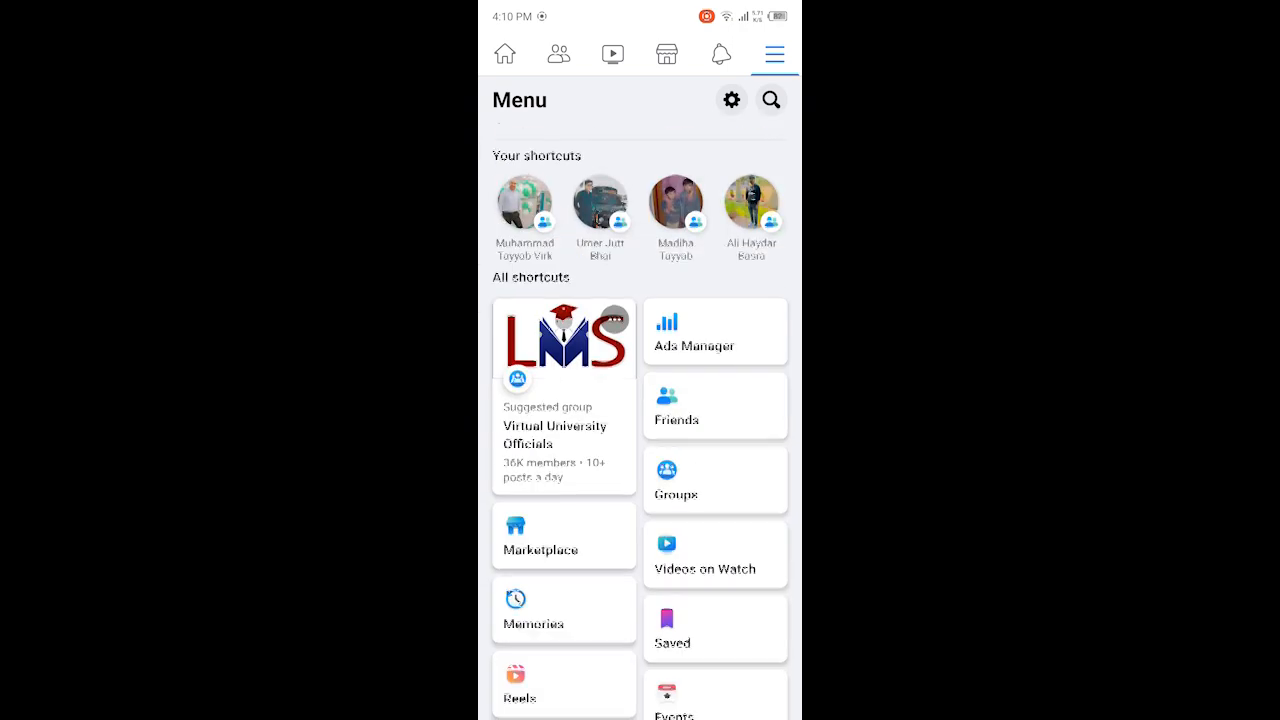
pyautogui.scroll(-3)
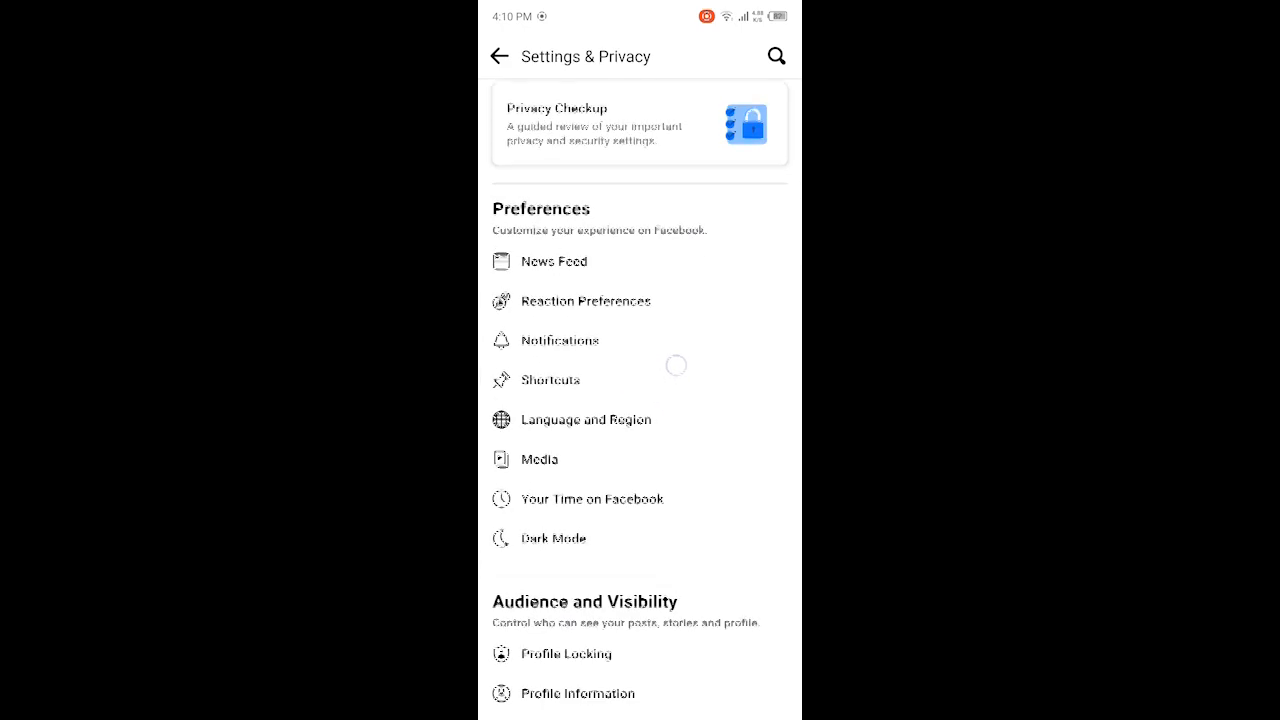
pyautogui.scroll(3)
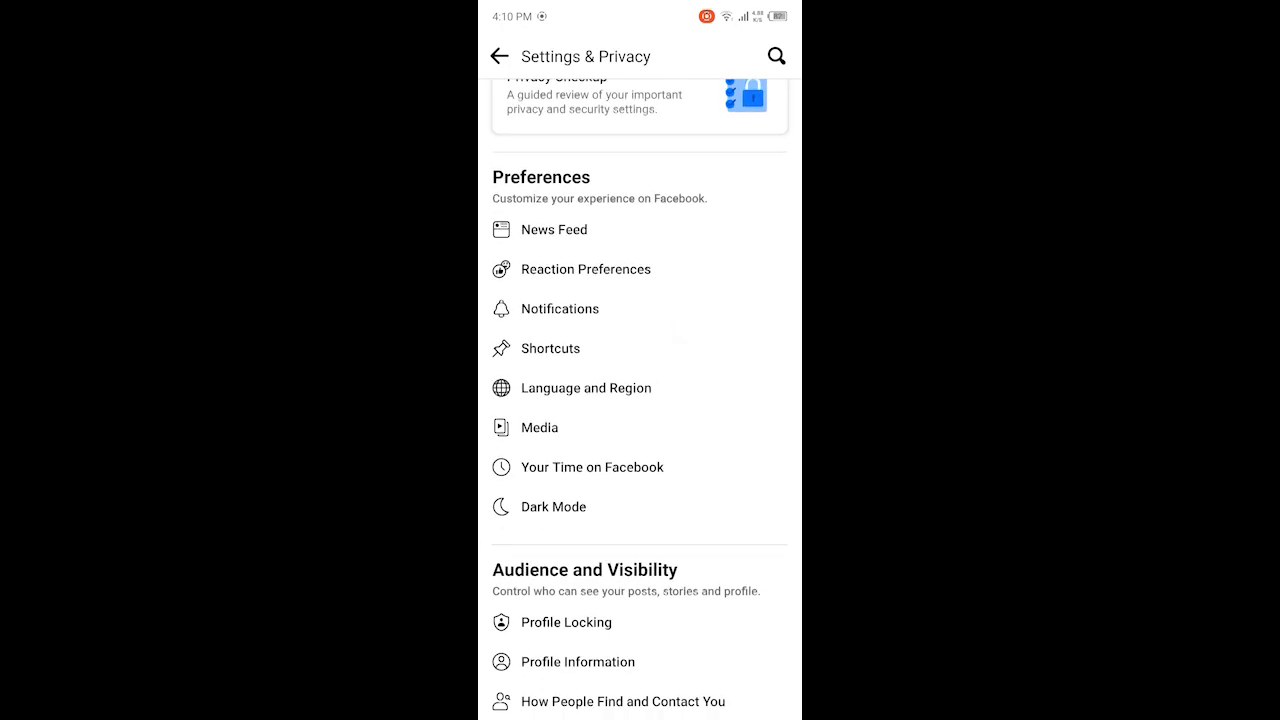
# - Set Media autoplay to 'Never Autoplay Videos', then view the Watch feed where videos no longer autoplay
pyautogui.click(538, 428)
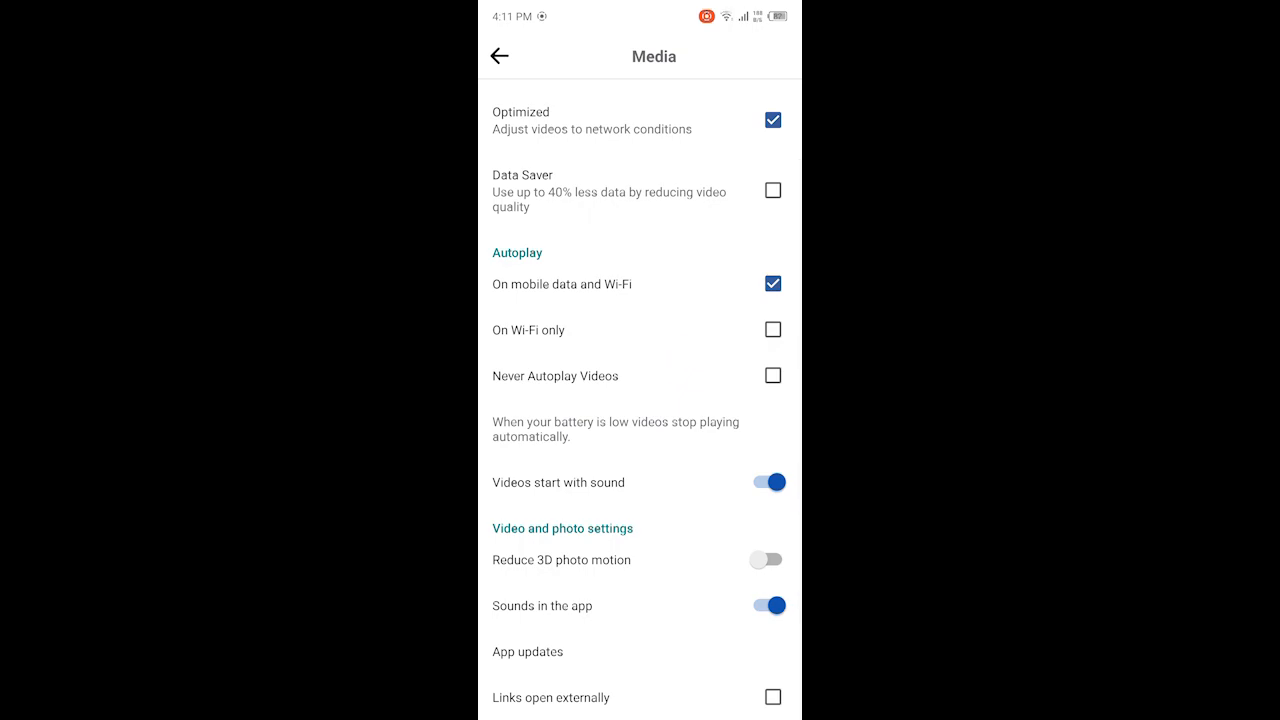
pyautogui.click(772, 376)
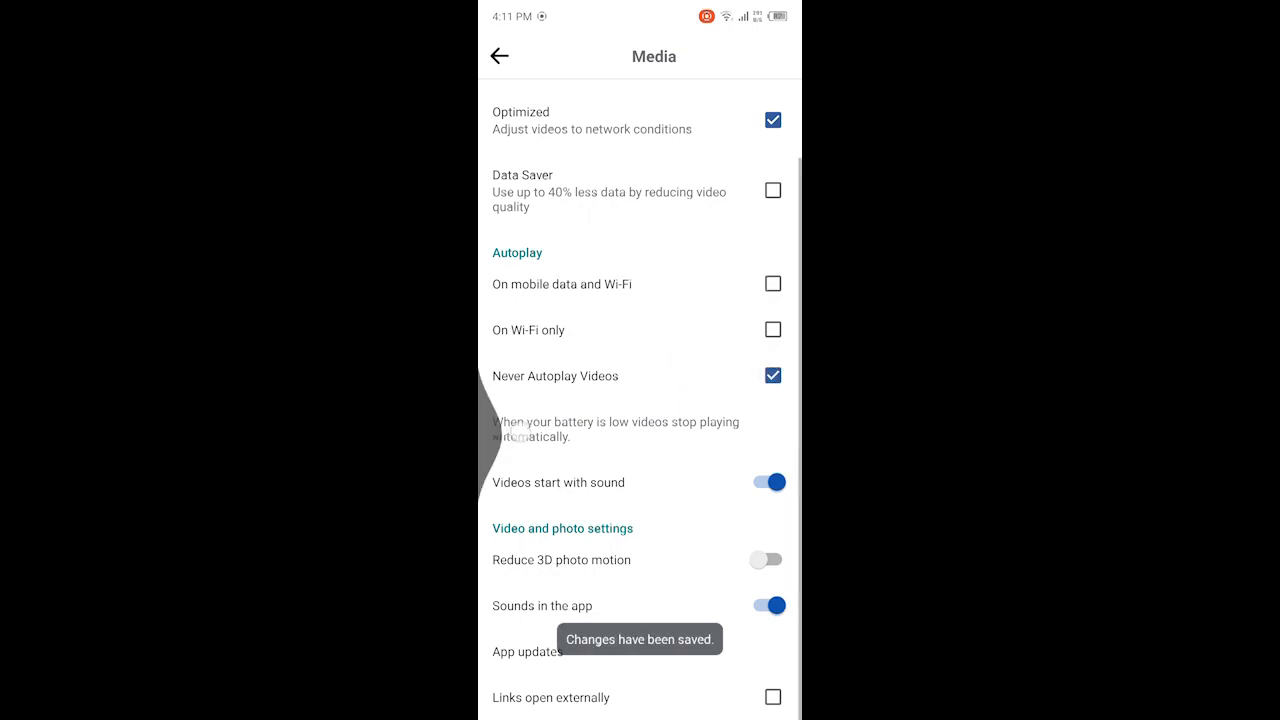
pyautogui.click(500, 56)
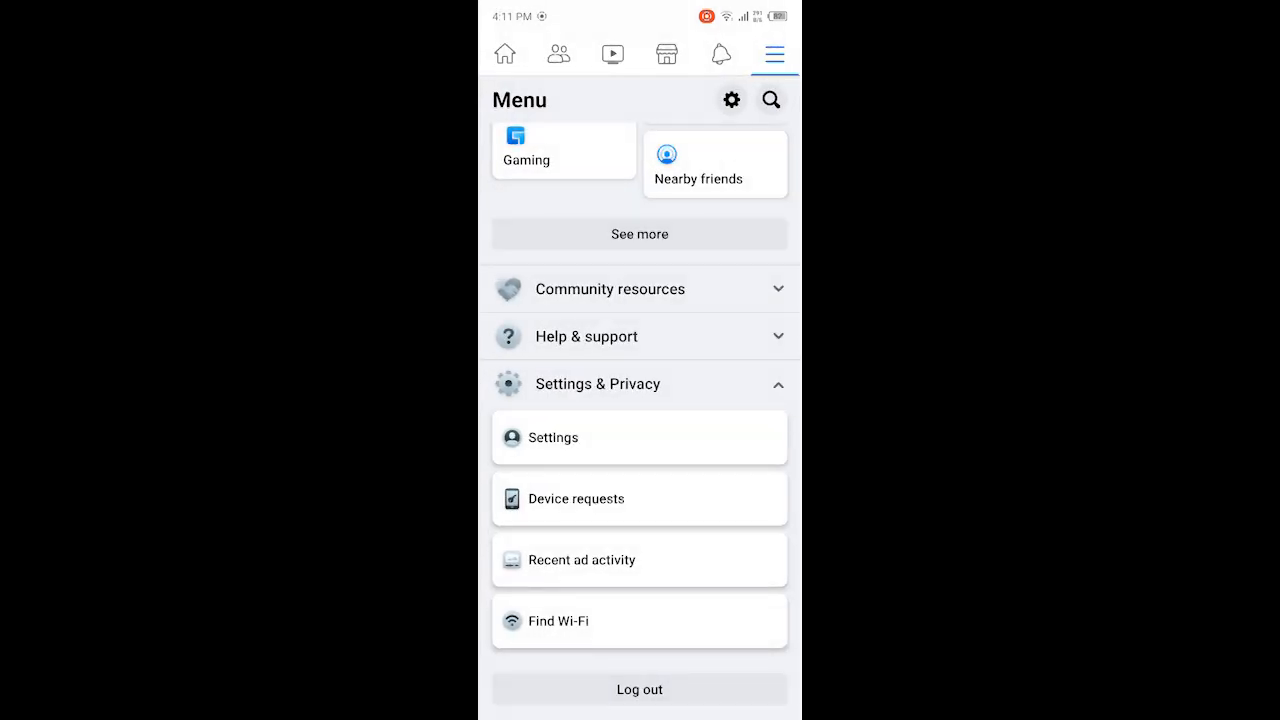
pyautogui.click(612, 54)
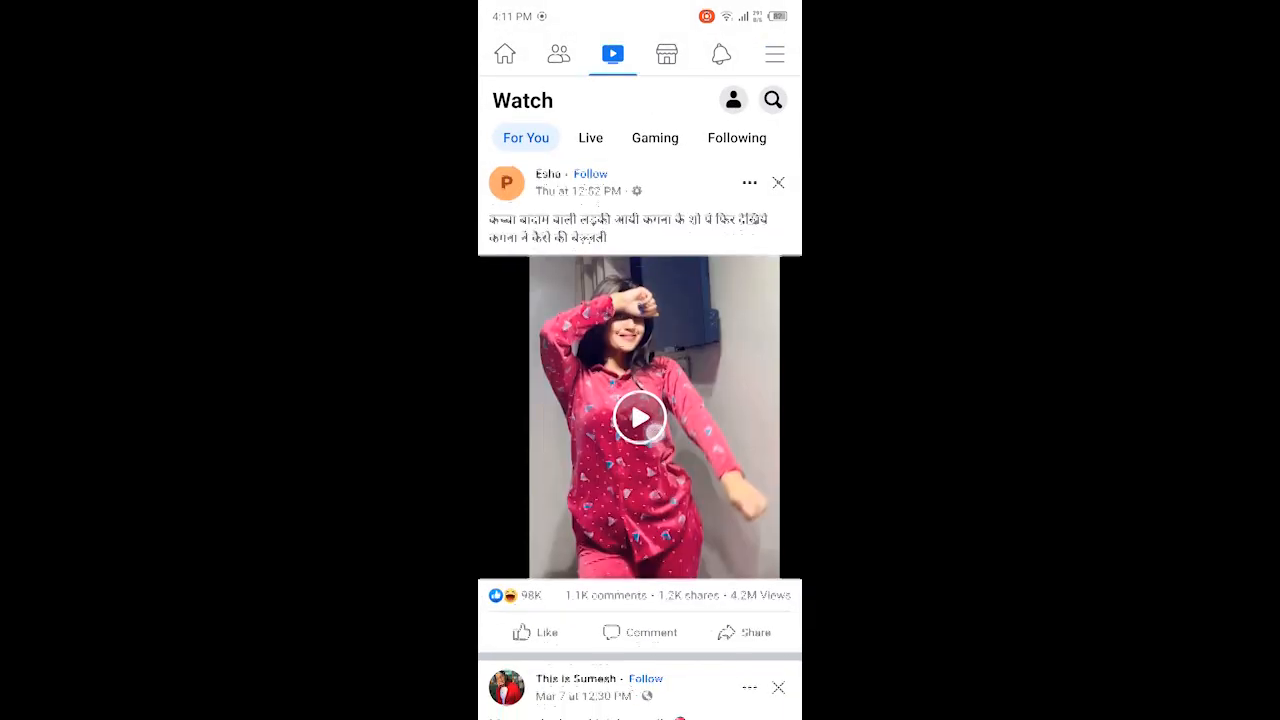